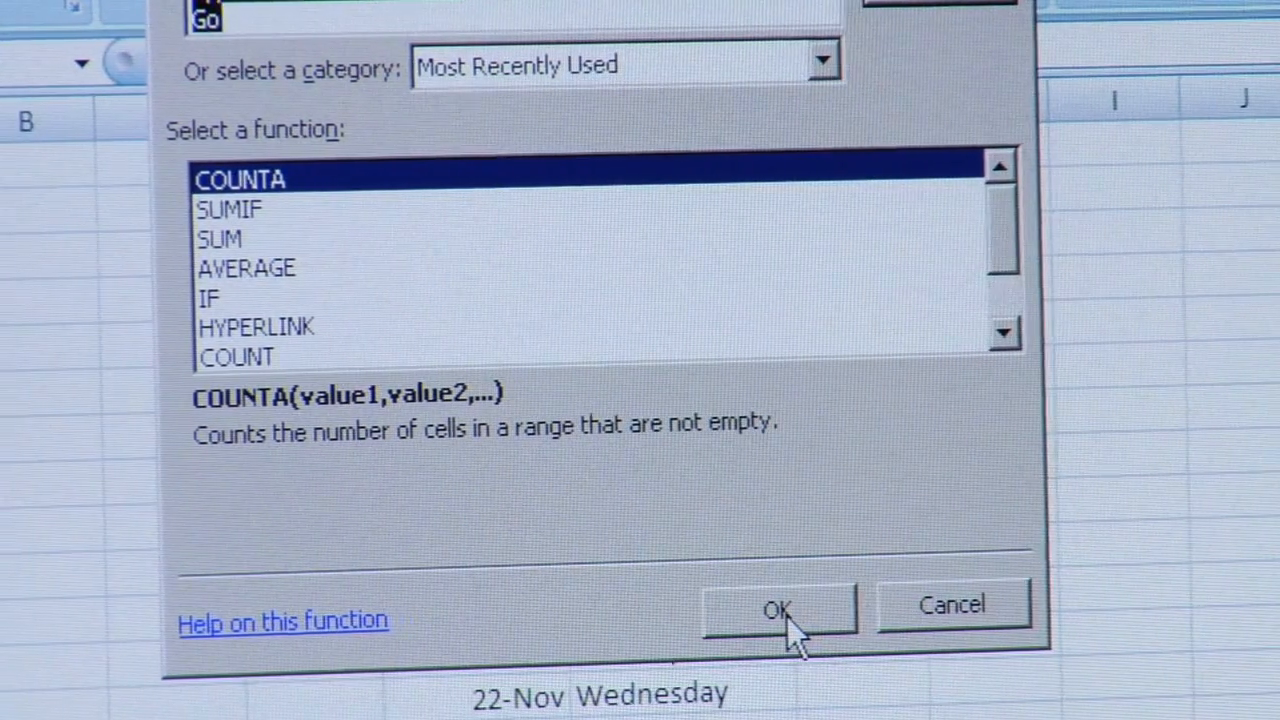
Confirm COUNTA in the Insert Function dialog to bring up its Function Arguments
click(784, 604)
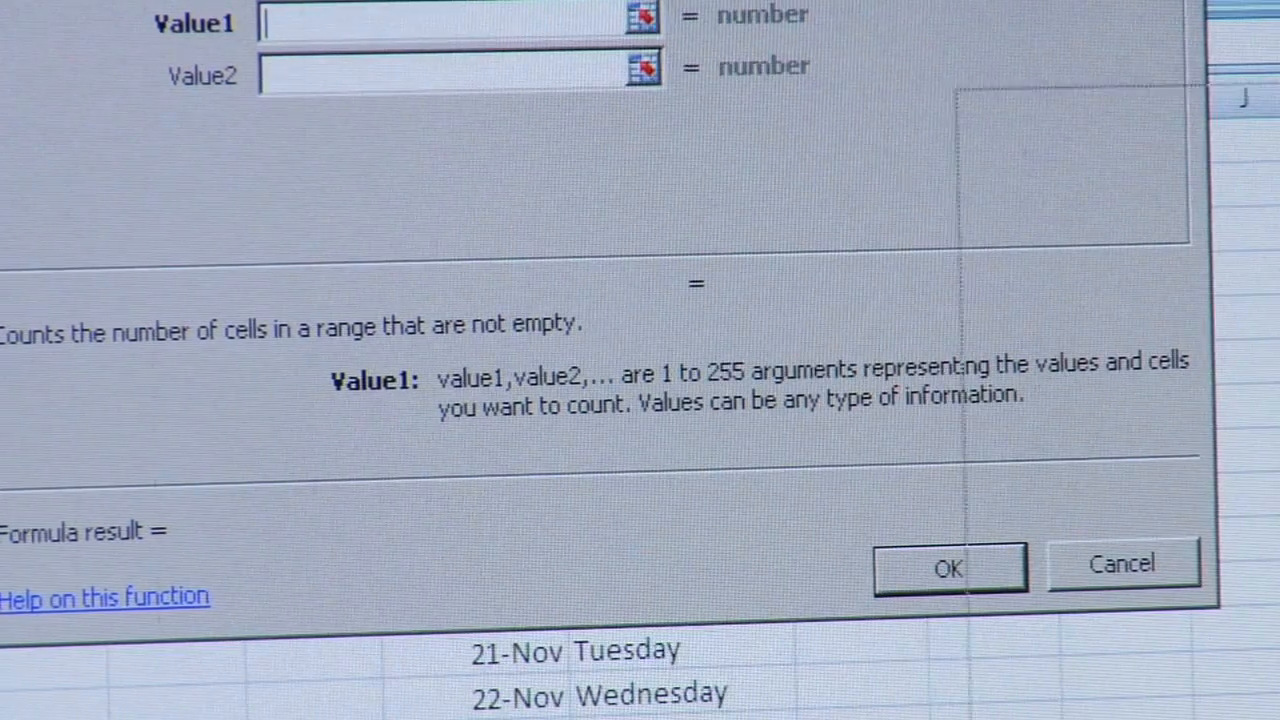